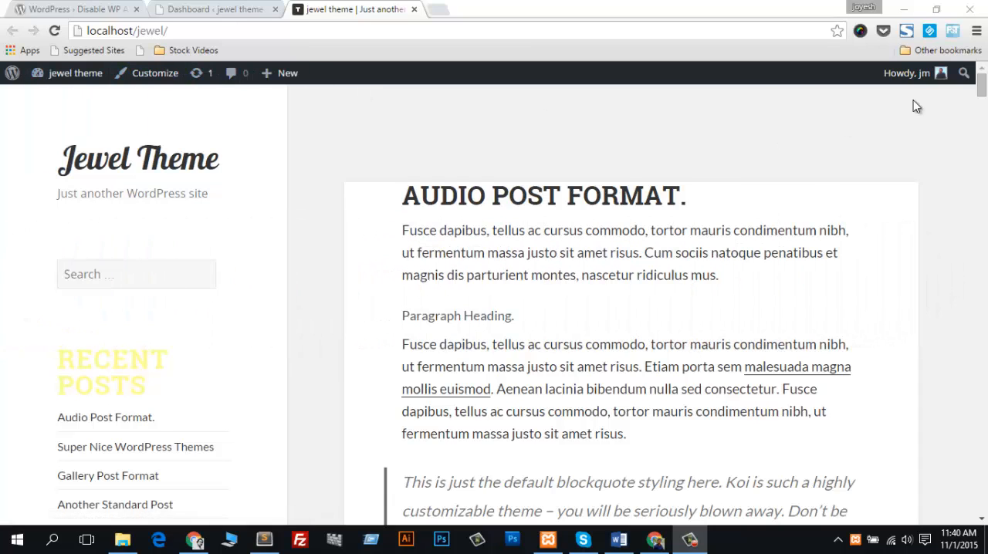
pyautogui.moveTo(427, 143)
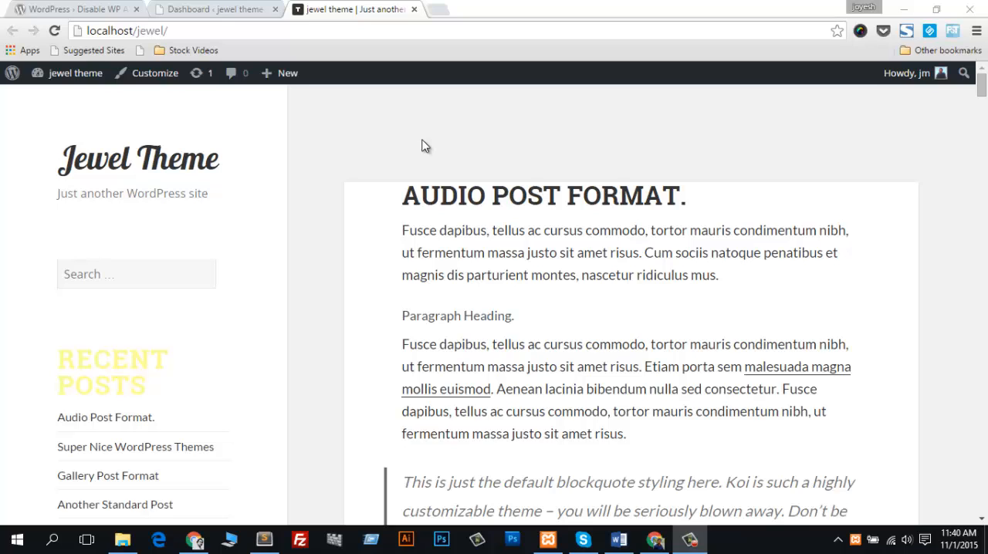
pyautogui.moveTo(364, 140)
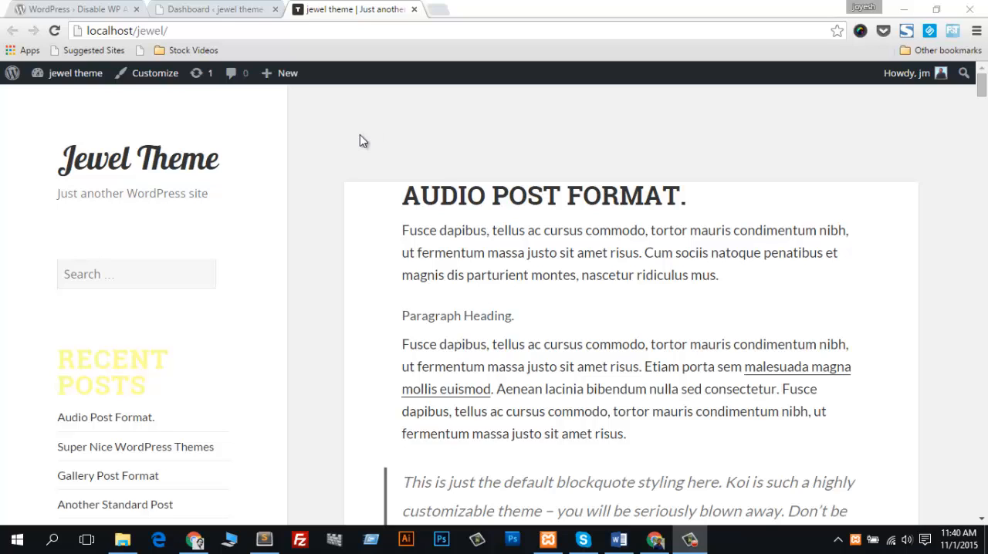
pyautogui.moveTo(334, 134)
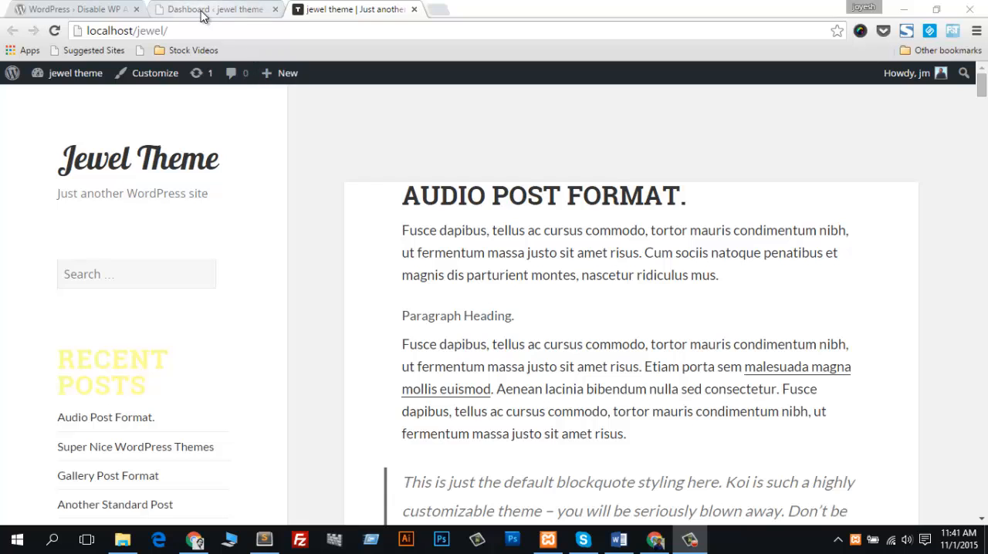
pyautogui.moveTo(204, 10)
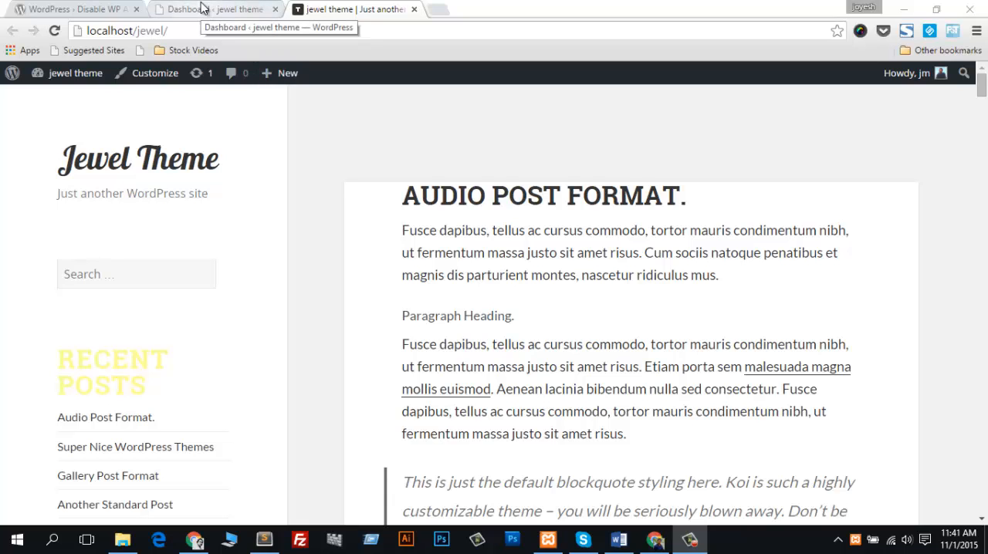
# - Turn off 'Show Toolbar when viewing site' in Your Profile and reload the front-end site
pyautogui.click(216, 9)
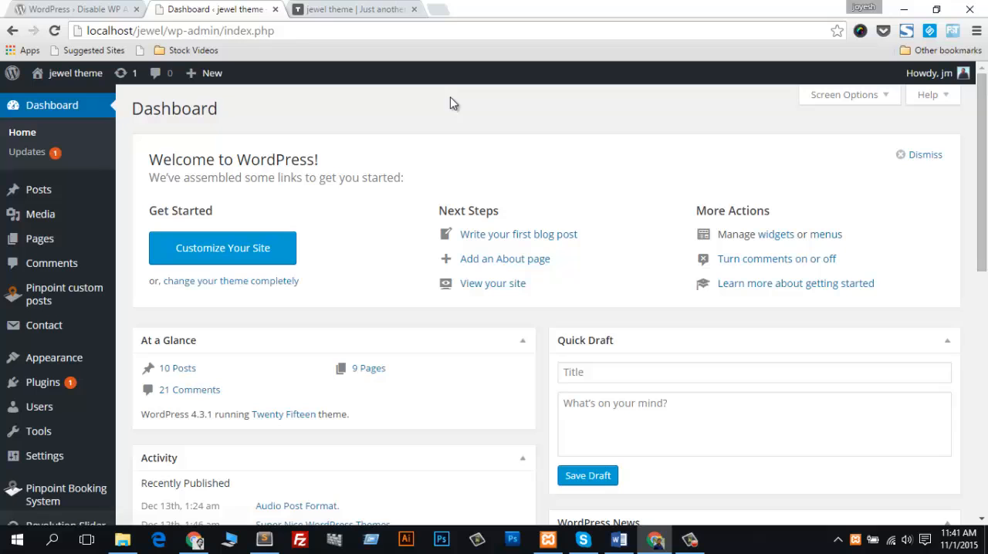
pyautogui.moveTo(404, 136)
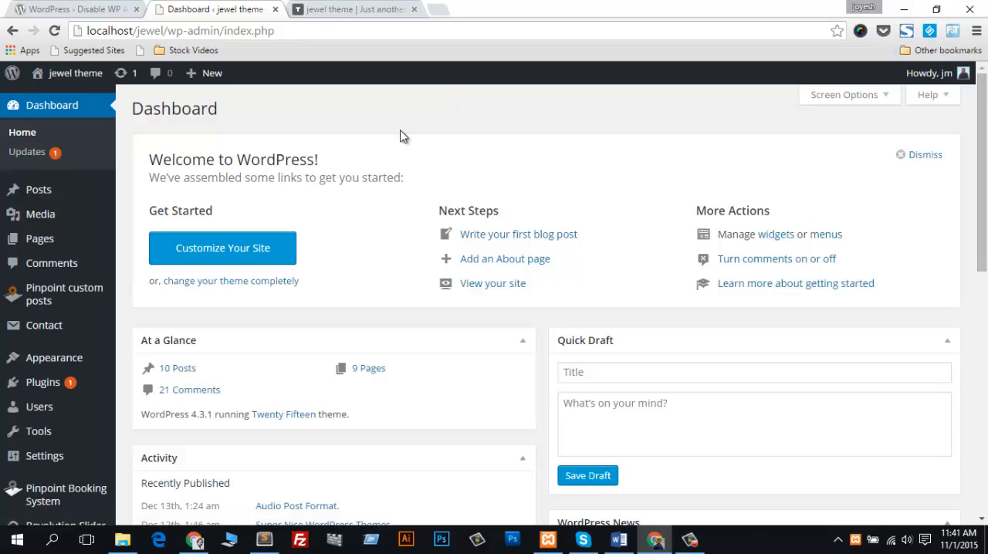
pyautogui.scroll(-3)
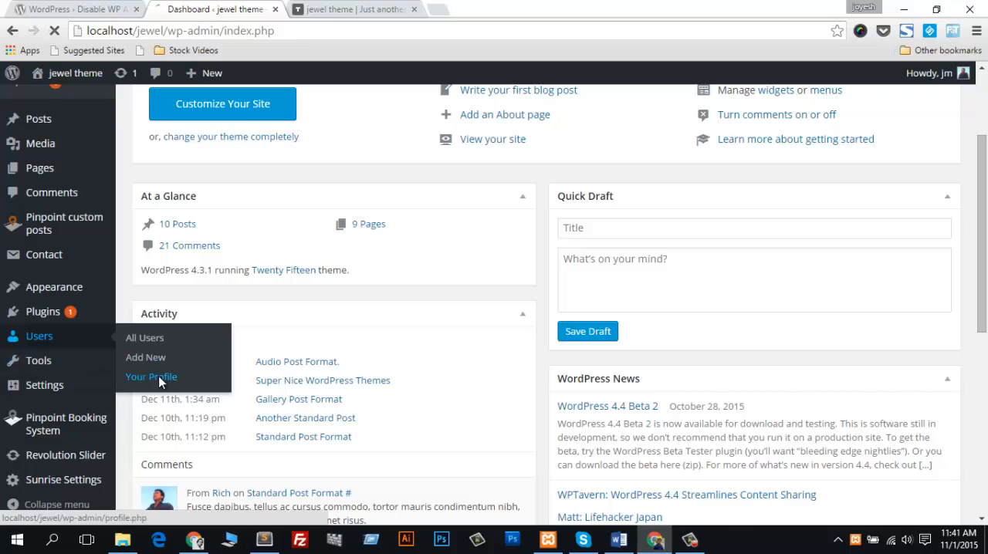
pyautogui.click(150, 377)
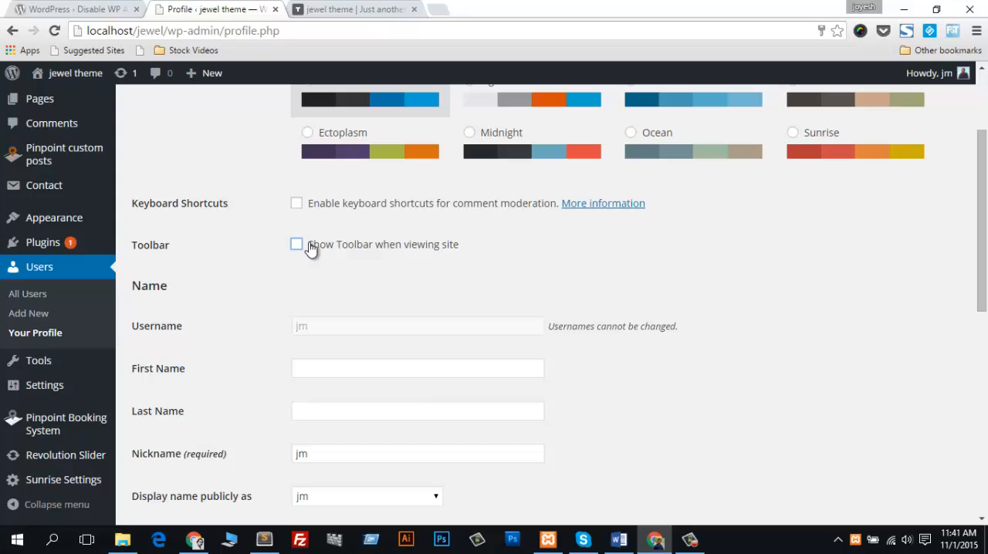
pyautogui.moveTo(493, 258)
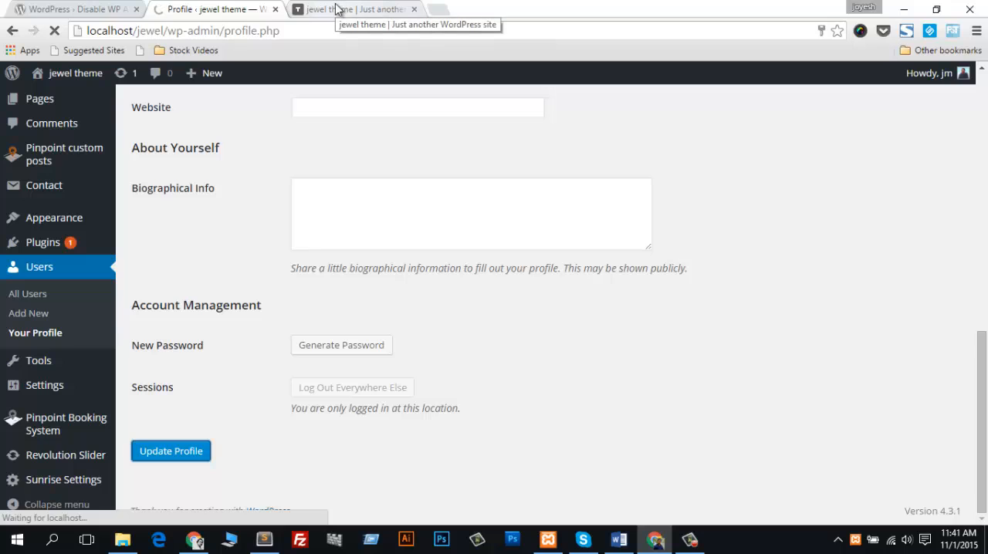
pyautogui.click(355, 8)
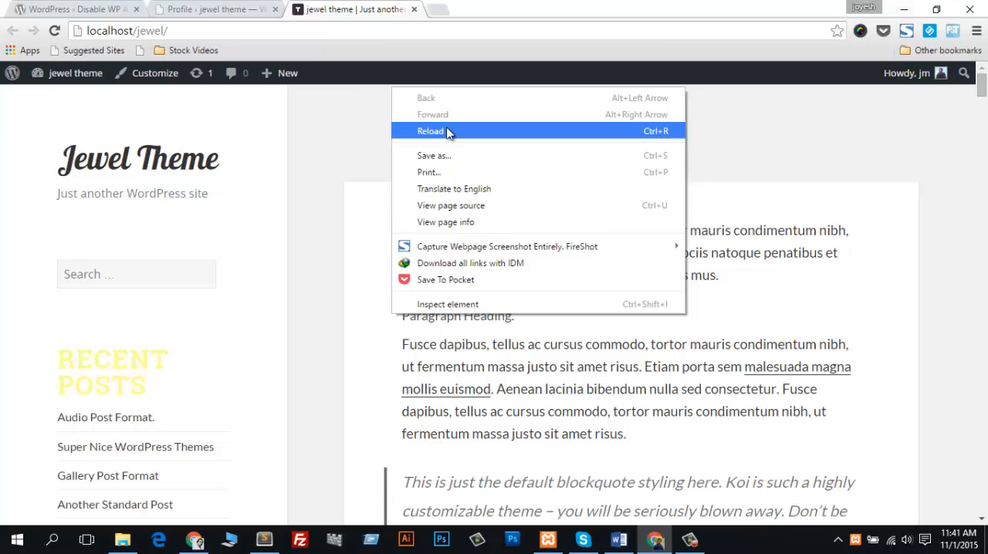
pyautogui.click(428, 130)
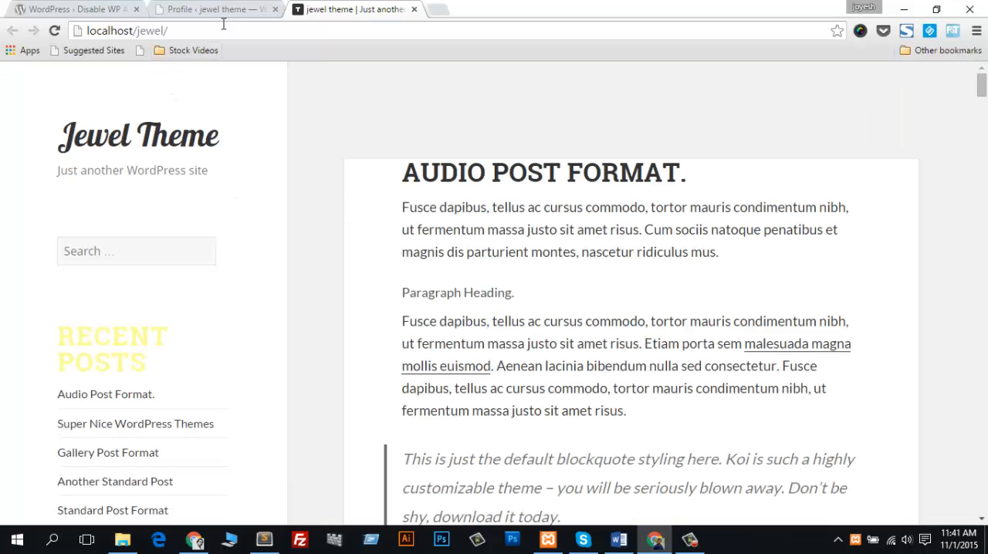
pyautogui.moveTo(227, 11)
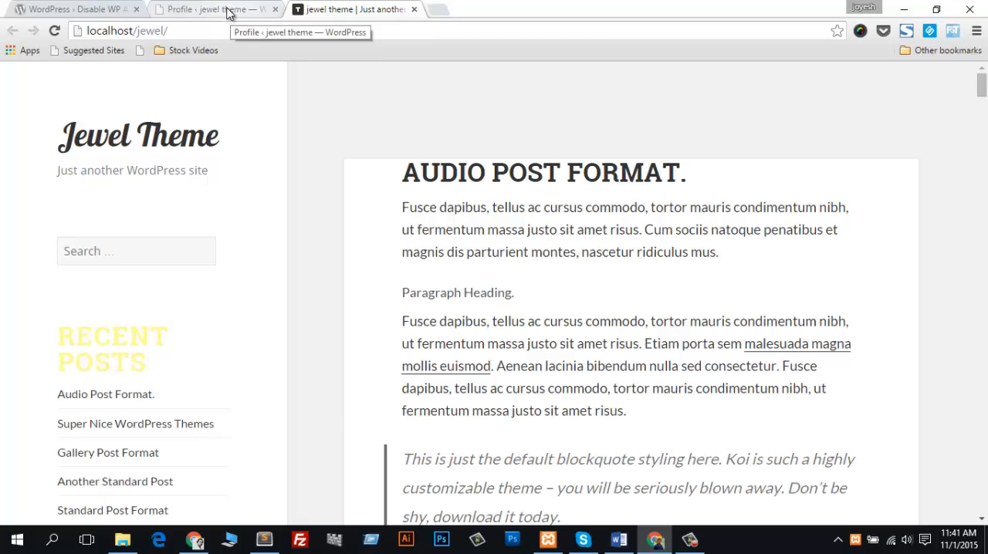
# - Confirm the profile's toolbar setting stays off, then view the toolbar-free Jewel Theme front page
pyautogui.click(216, 9)
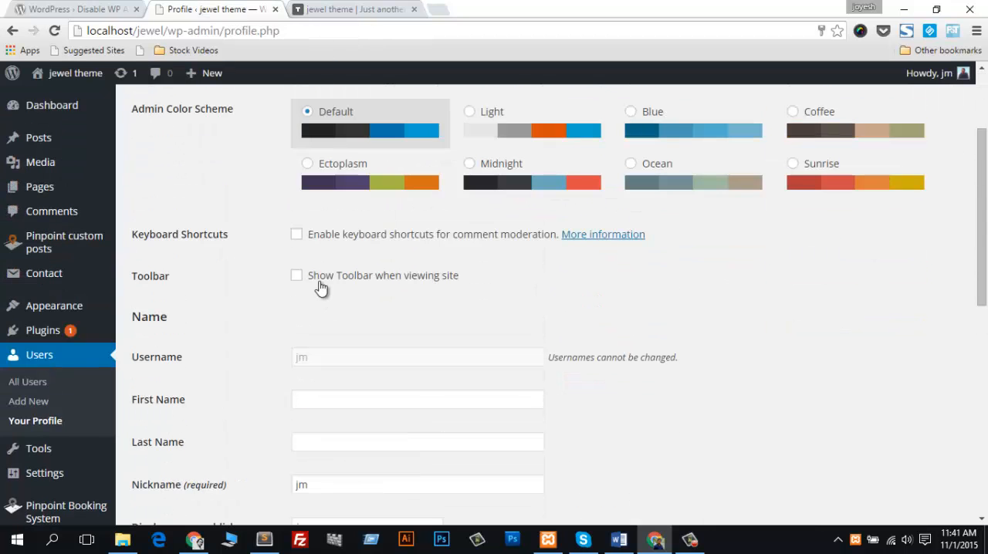
pyautogui.scroll(-3)
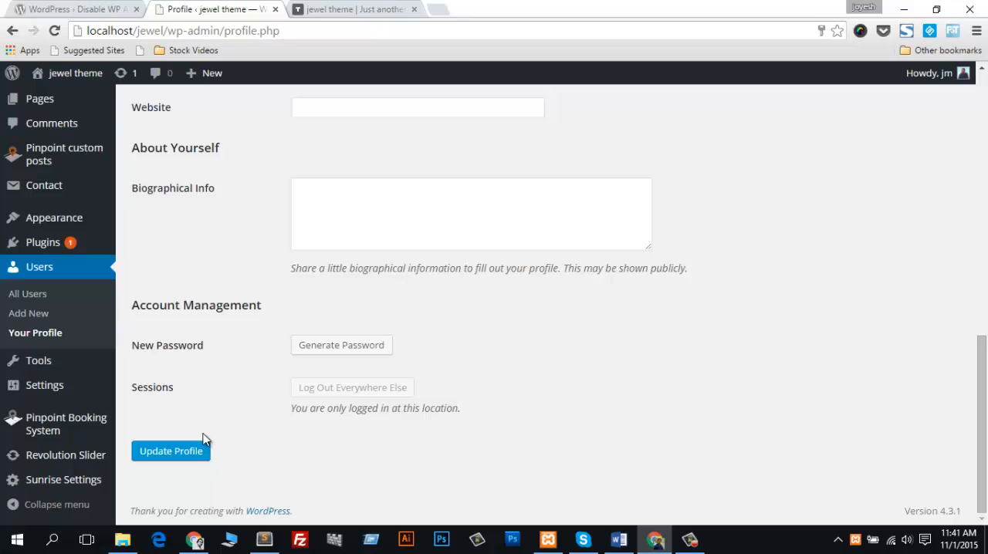
pyautogui.click(355, 9)
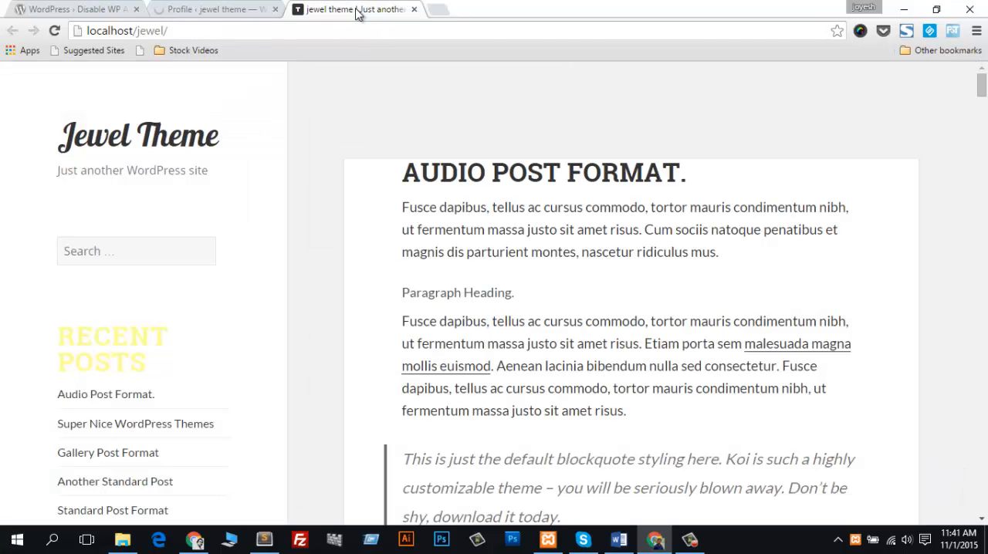
pyautogui.moveTo(328, 122)
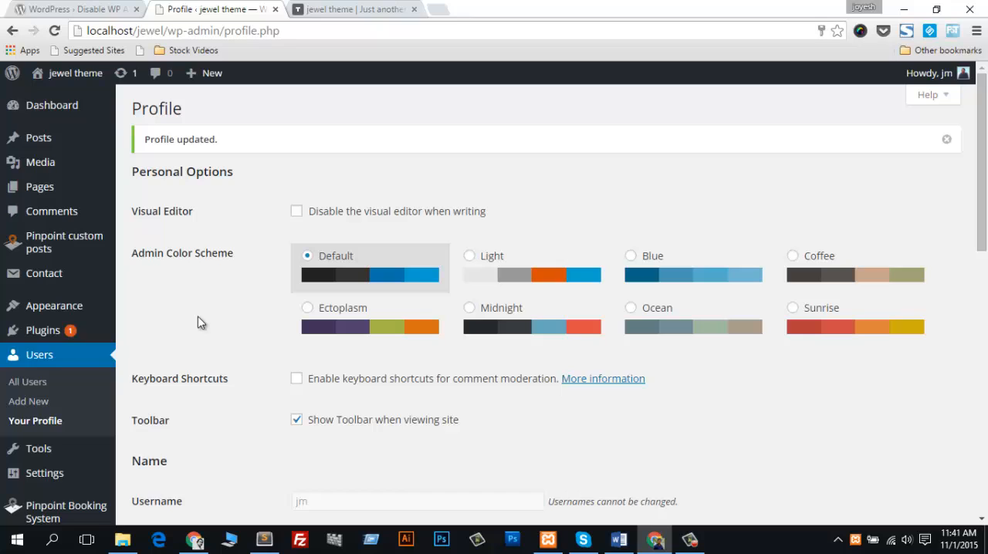
pyautogui.moveTo(43, 330)
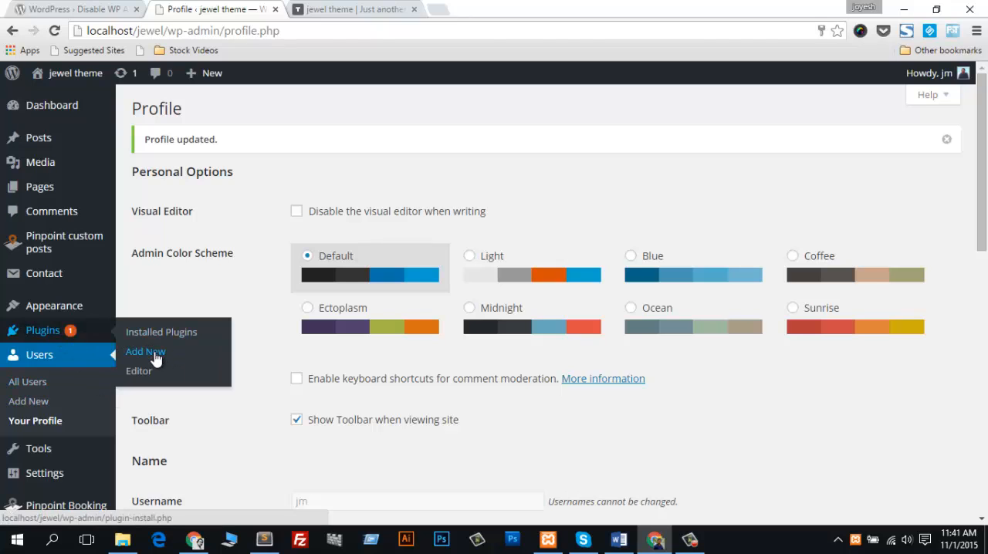
# - Search Add Plugins for 'Disable WP Admin Bar Removal', copying the name from wordpress.org
pyautogui.click(146, 351)
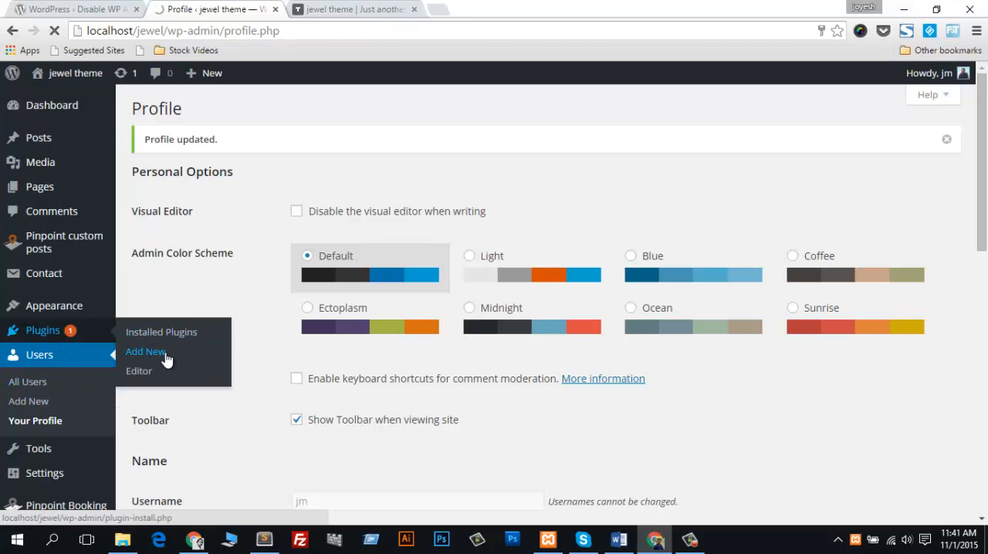
pyautogui.moveTo(162, 332)
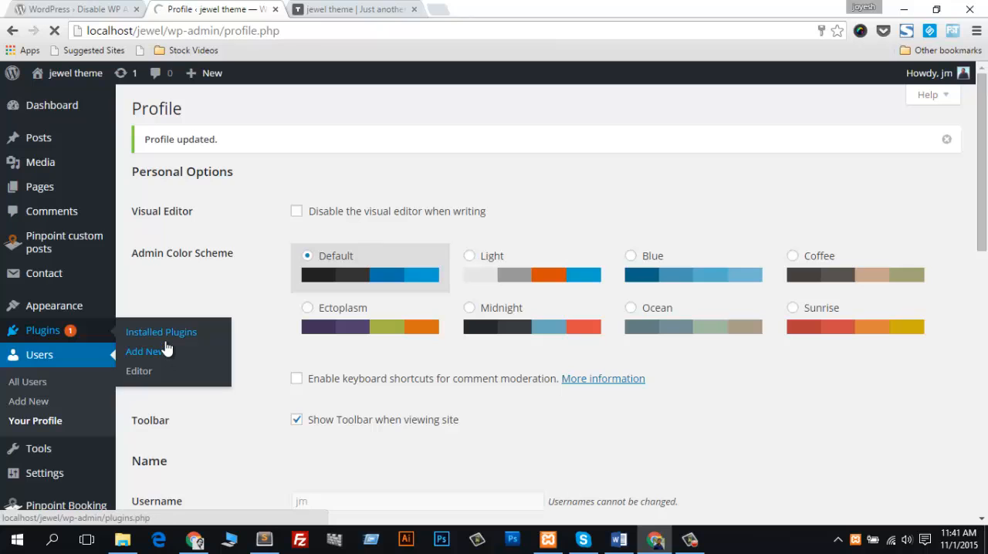
pyautogui.click(143, 352)
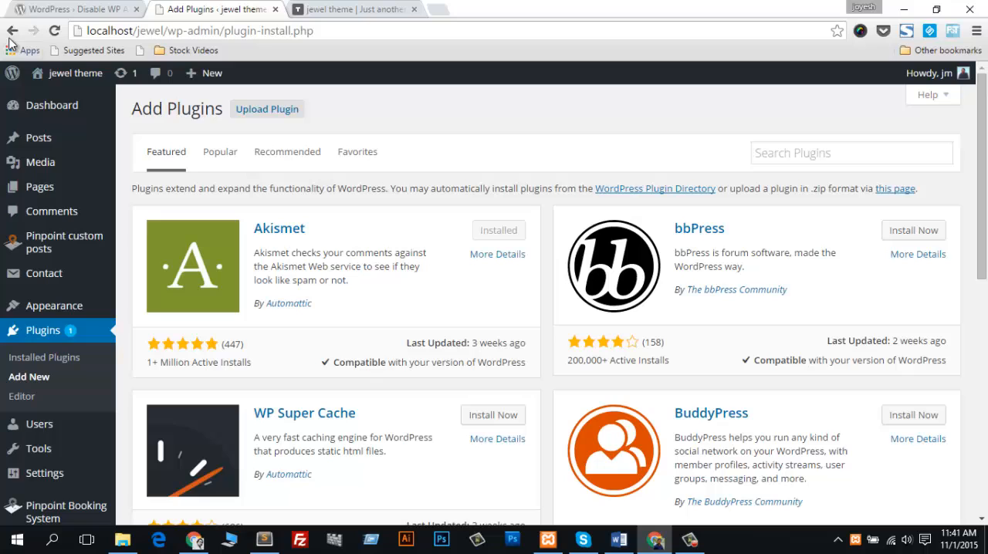
pyautogui.click(73, 11)
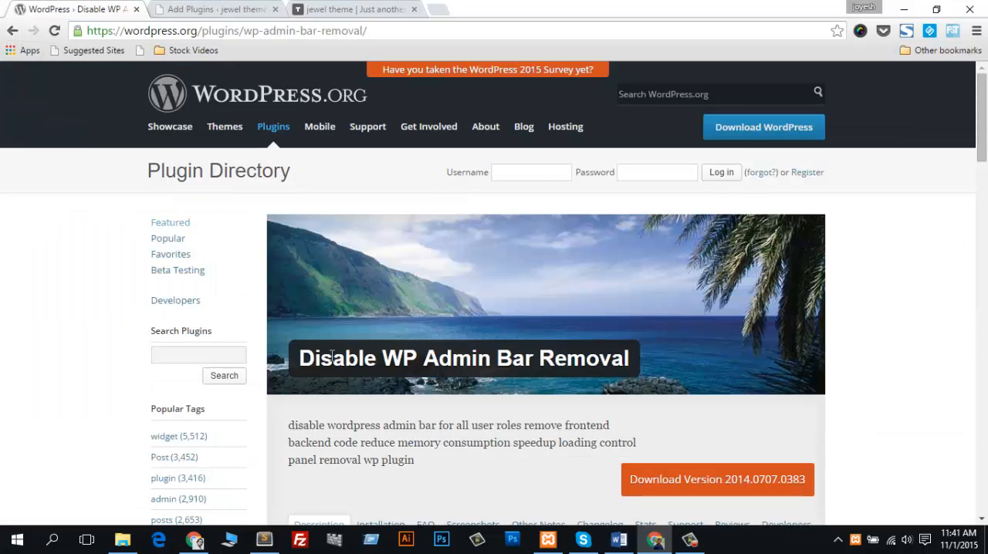
pyautogui.tripleClick(463, 358)
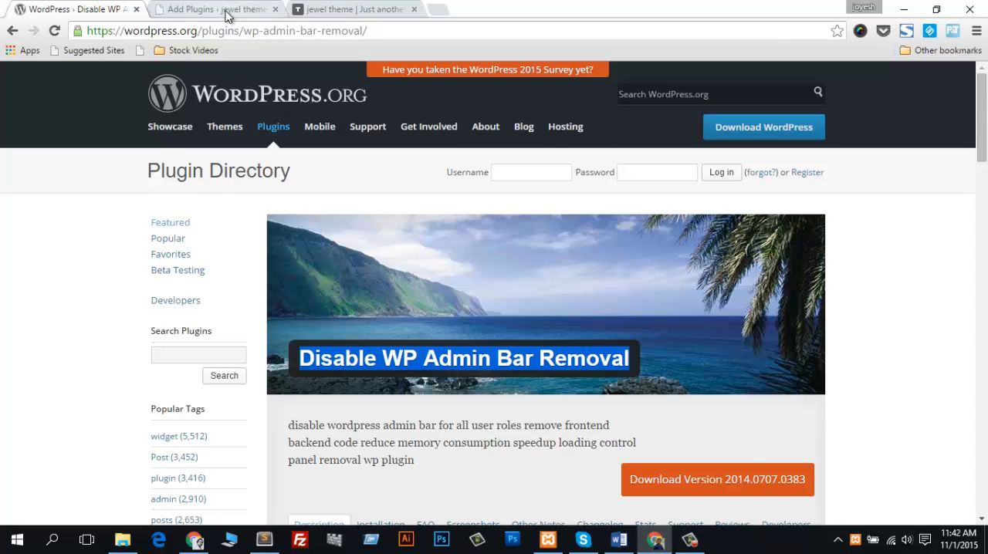
pyautogui.click(216, 8)
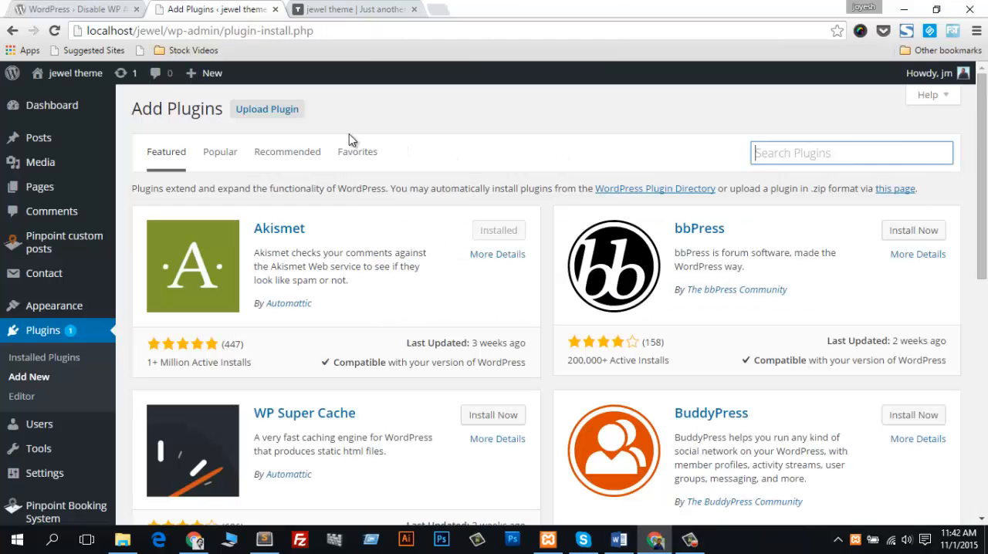
pyautogui.write('Disable WP Admin Bar Removal')
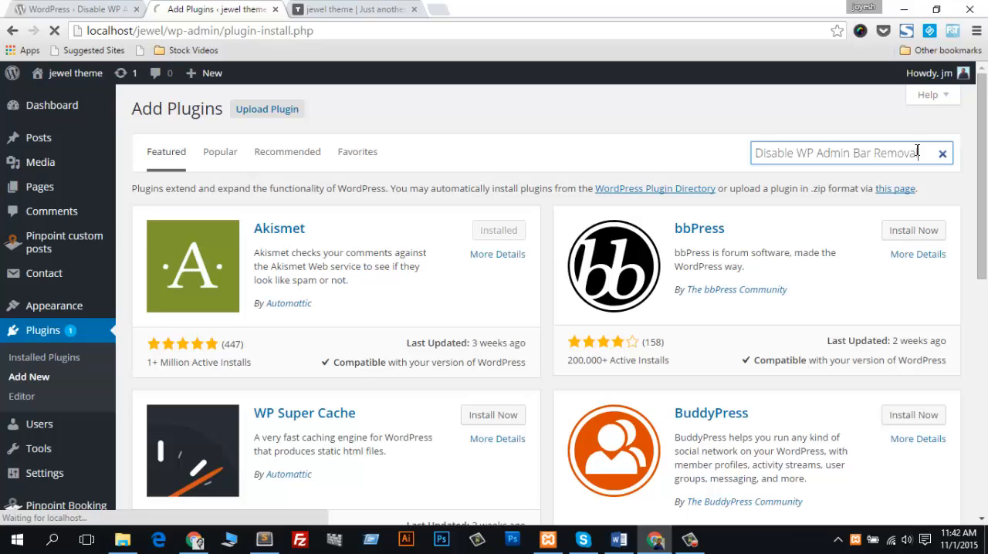
pyautogui.moveTo(407, 254)
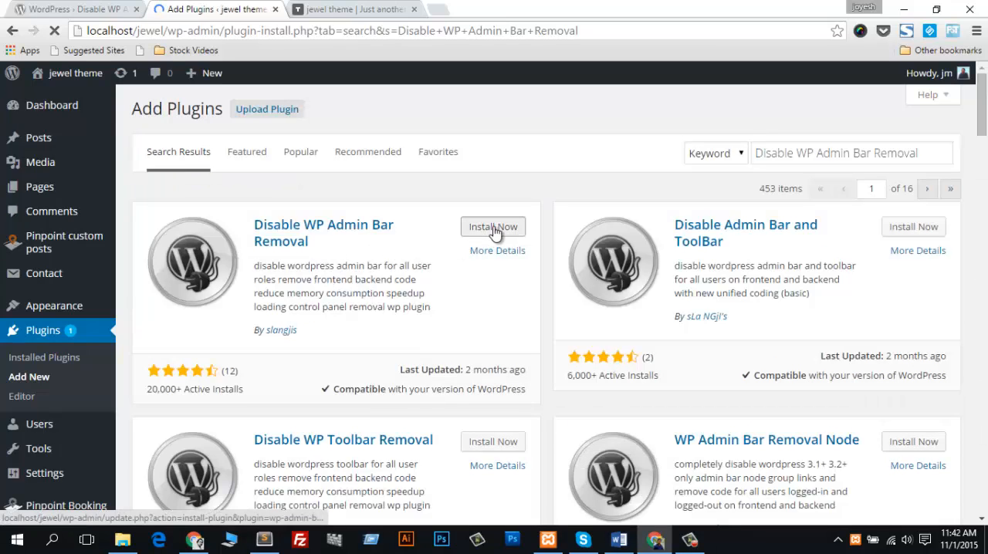
# - Install the Disable WP Admin Bar Removal plugin and return to the Jewel Theme front page
pyautogui.click(493, 226)
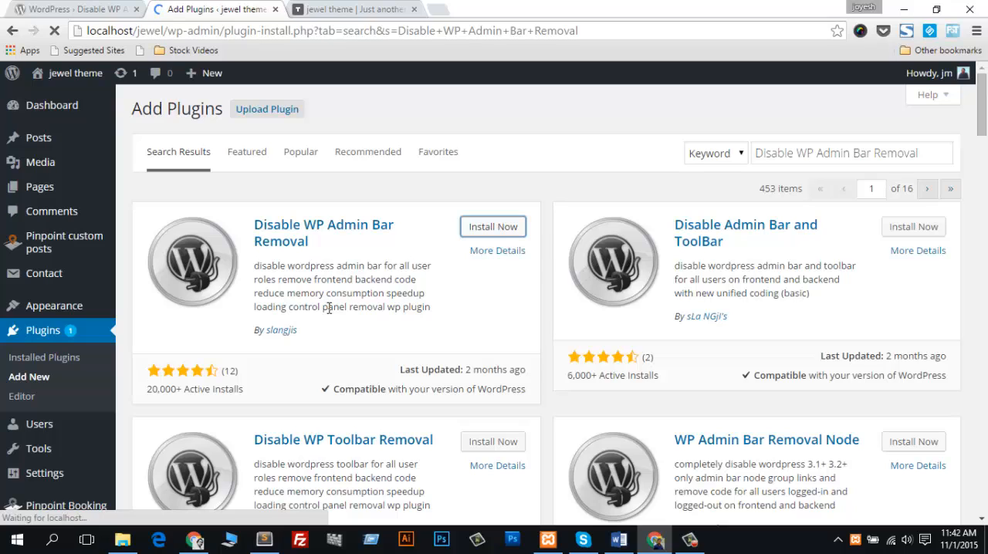
pyautogui.click(492, 226)
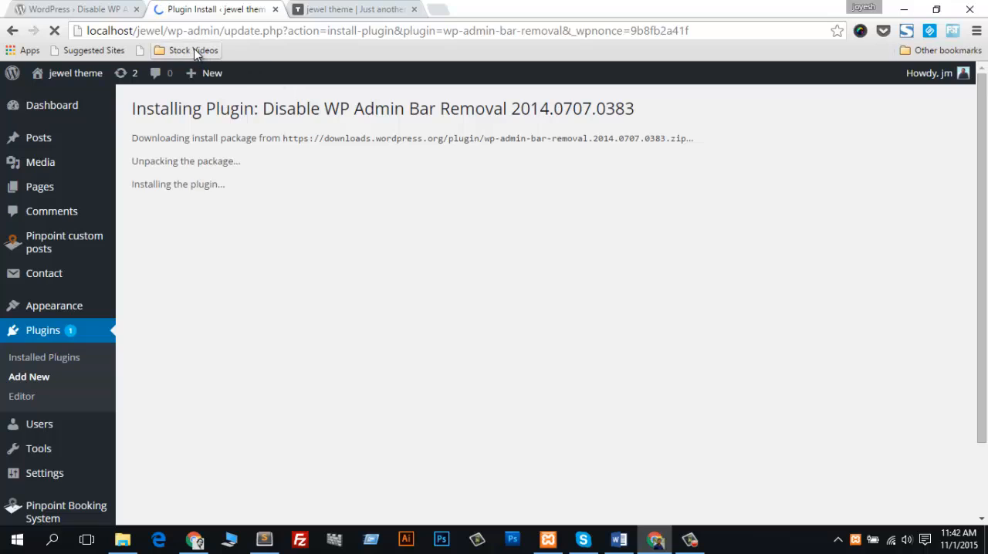
pyautogui.moveTo(157, 231)
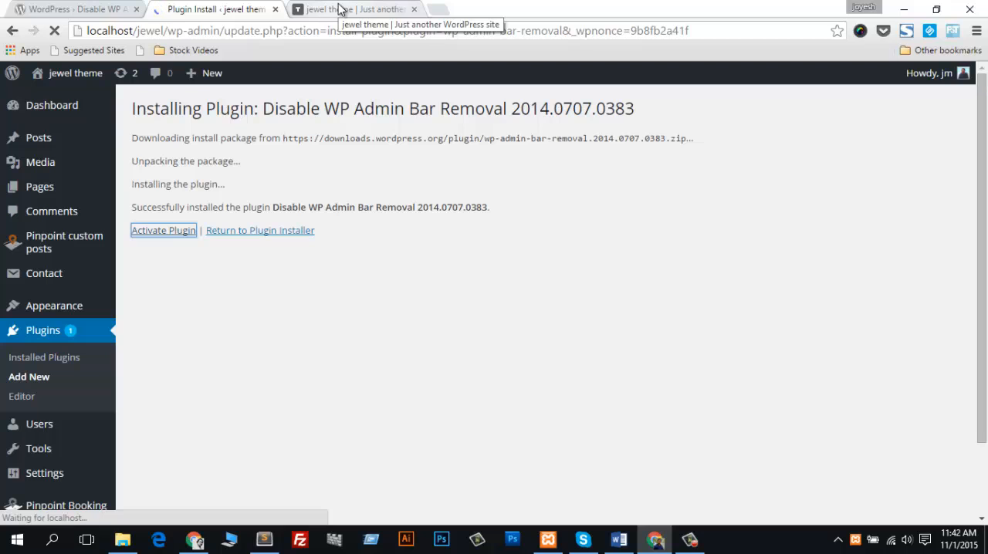
pyautogui.click(162, 230)
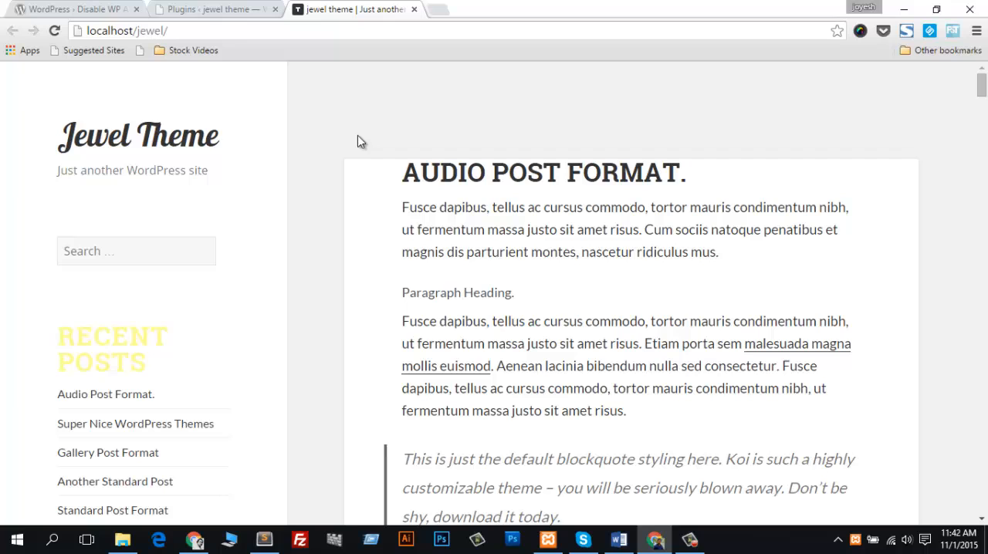
pyautogui.moveTo(443, 194)
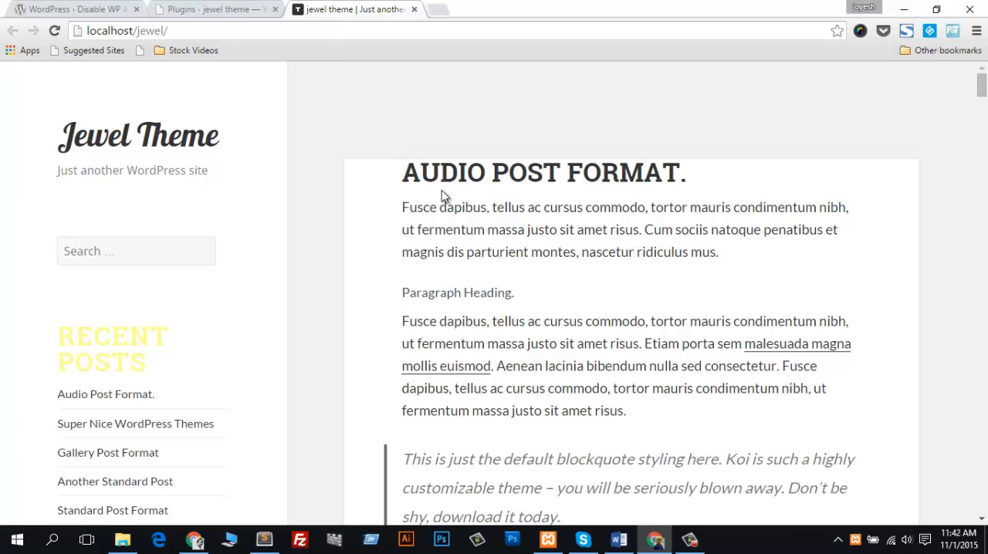
pyautogui.moveTo(219, 13)
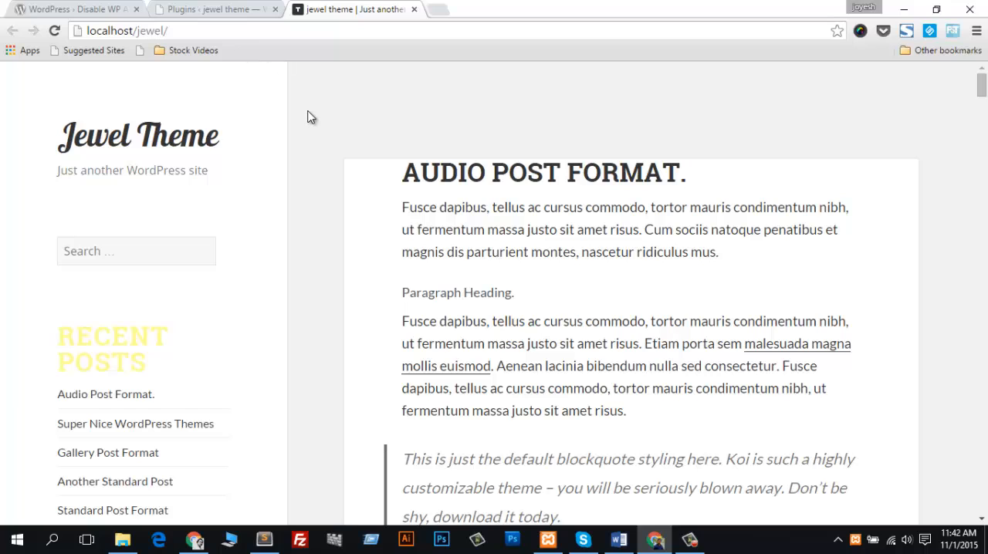
pyautogui.moveTo(520, 361)
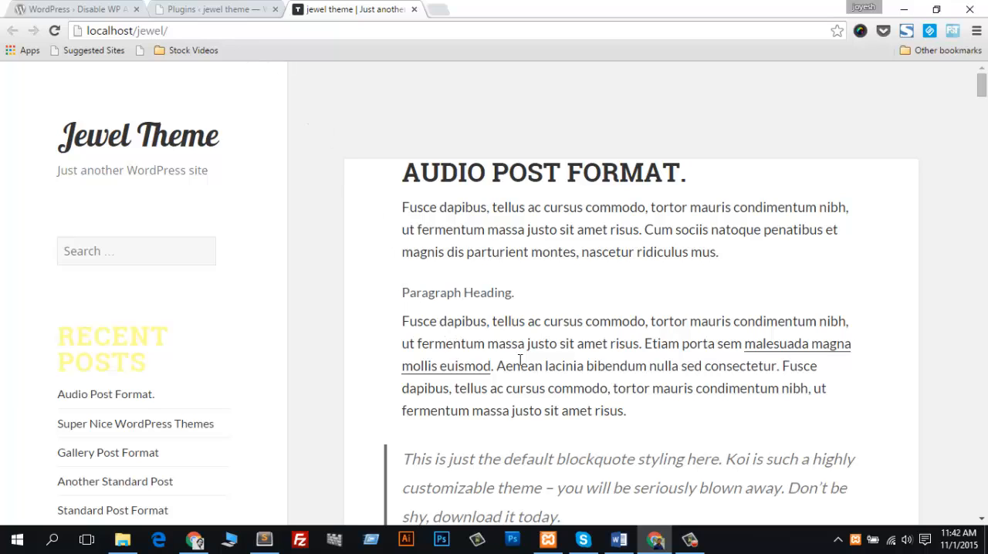